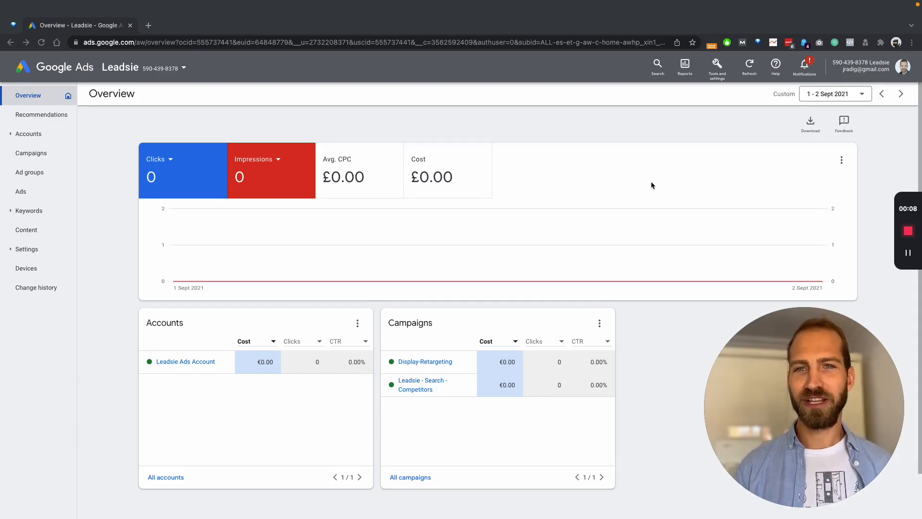
mouse_move(725, 132)
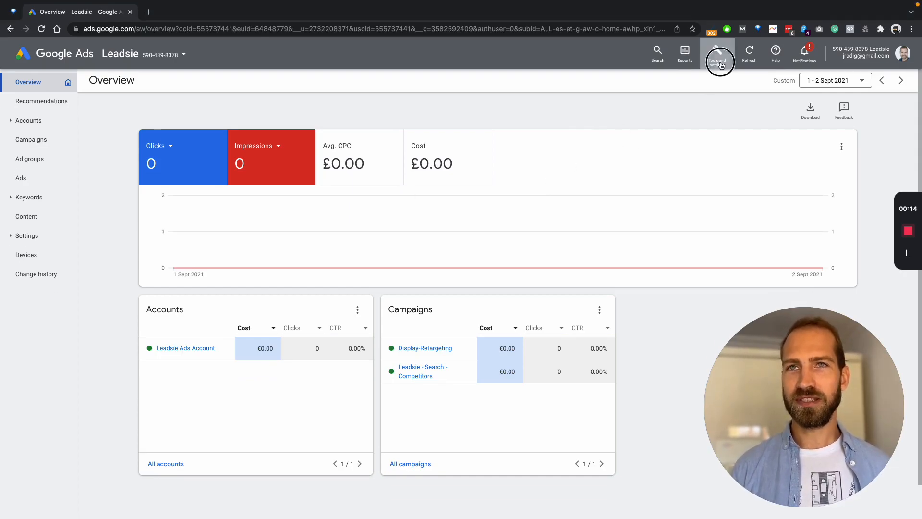
Start a new user invitation from Access and security under Setup in Tools and settings.
left_click(717, 53)
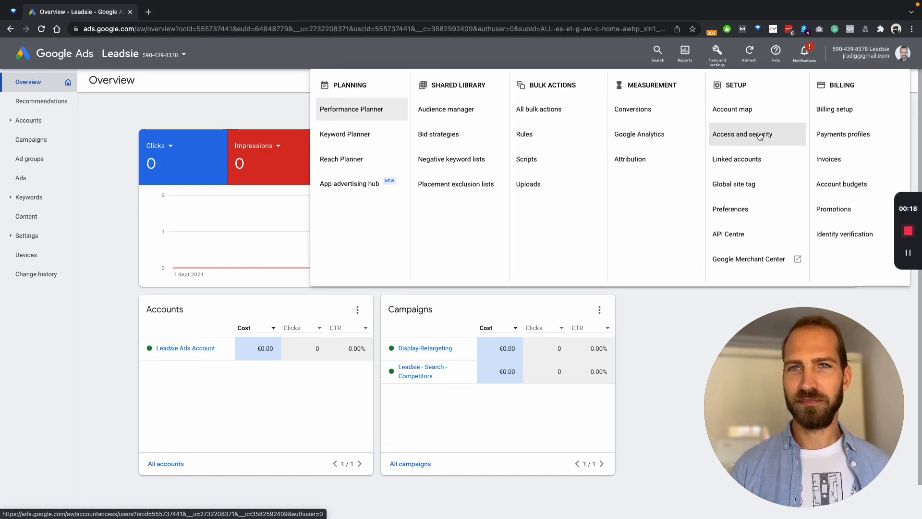
left_click(743, 133)
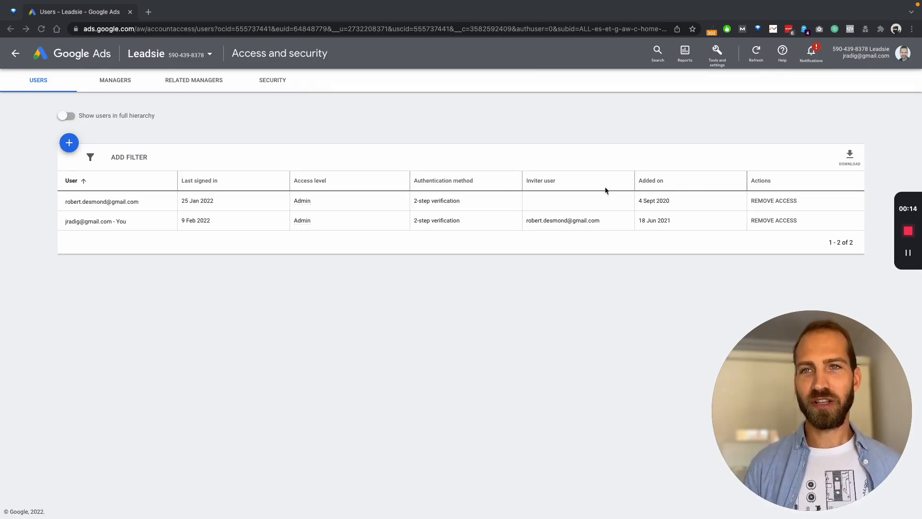
left_click(69, 142)
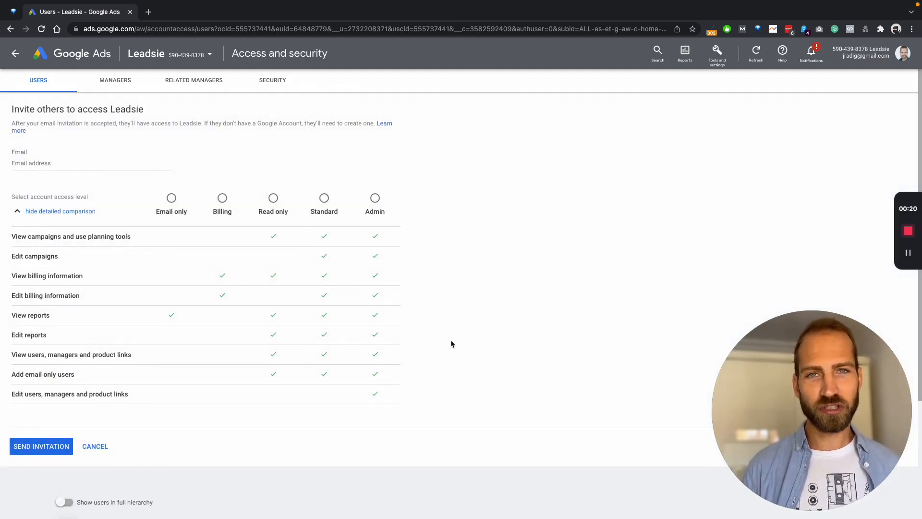
Leave the invitee email empty and cancel the invitation, returning to Overview.
left_click(92, 164)
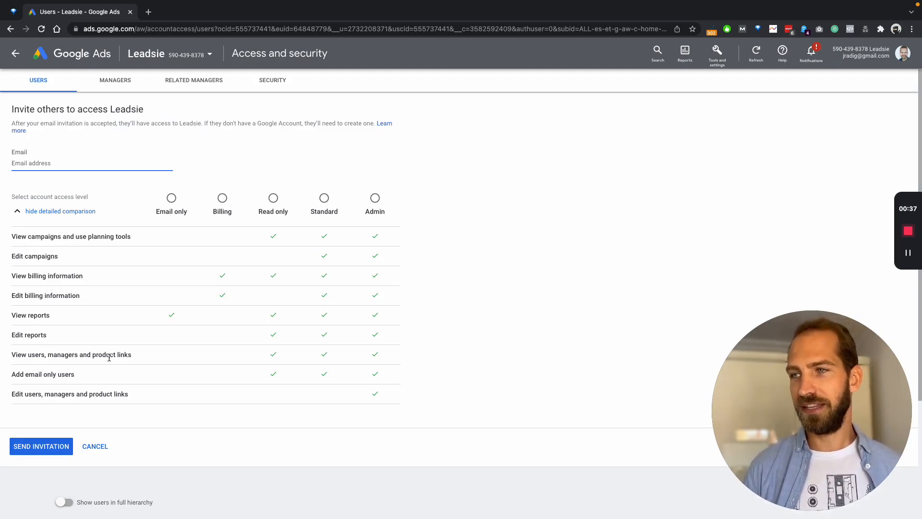
mouse_move(95, 446)
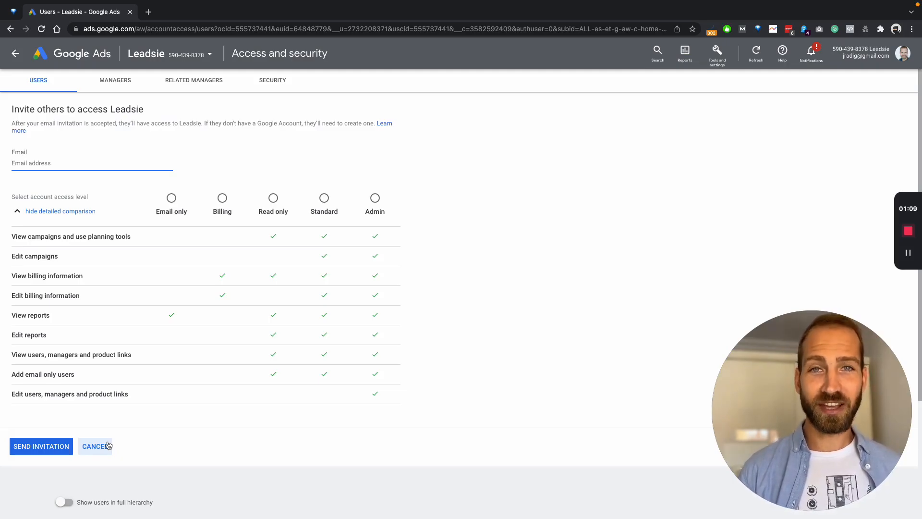
left_click(95, 445)
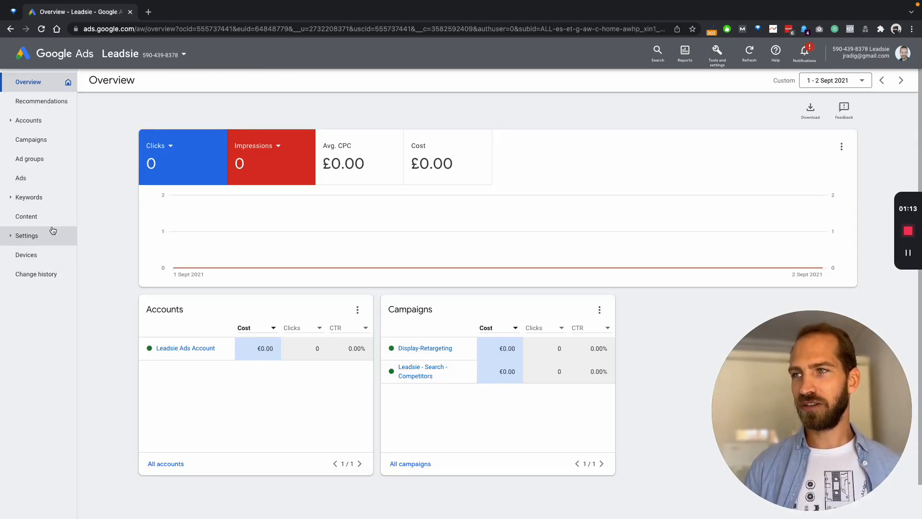
From Sub-account settings, choose Link existing account to begin linking an account.
left_click(26, 235)
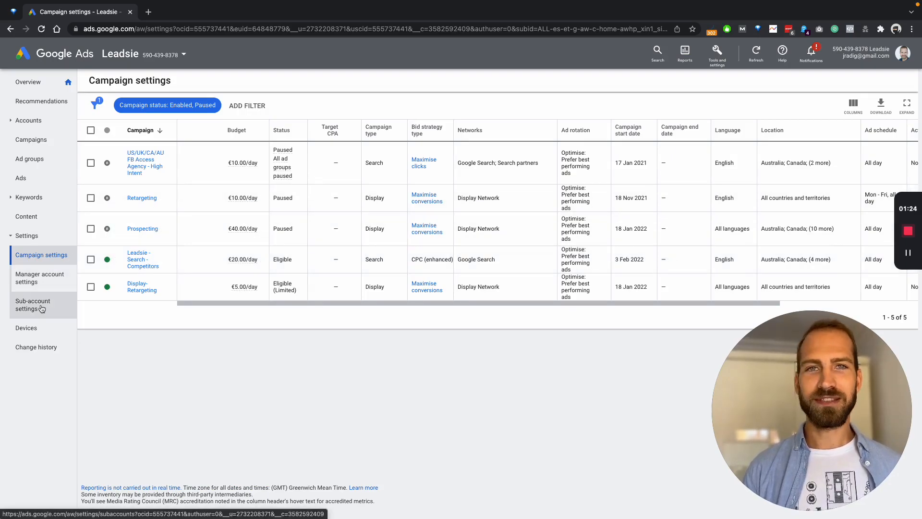
left_click(33, 305)
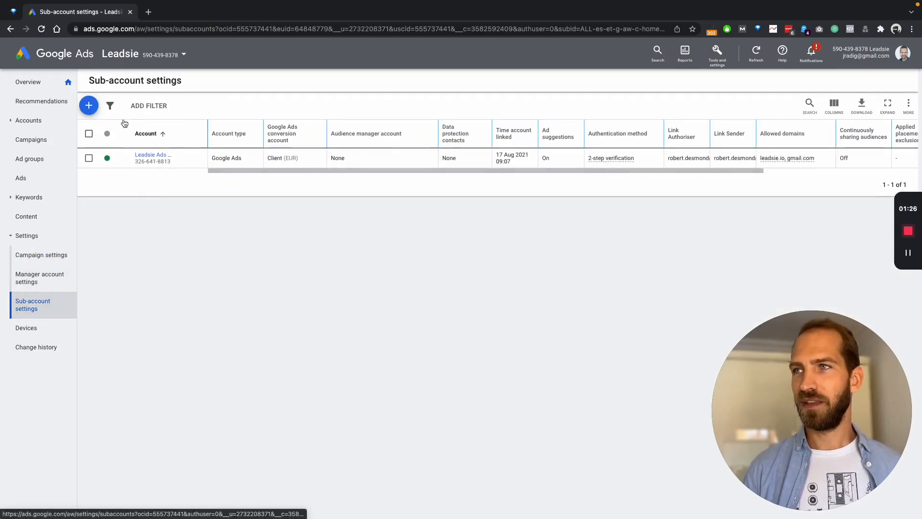
left_click(88, 105)
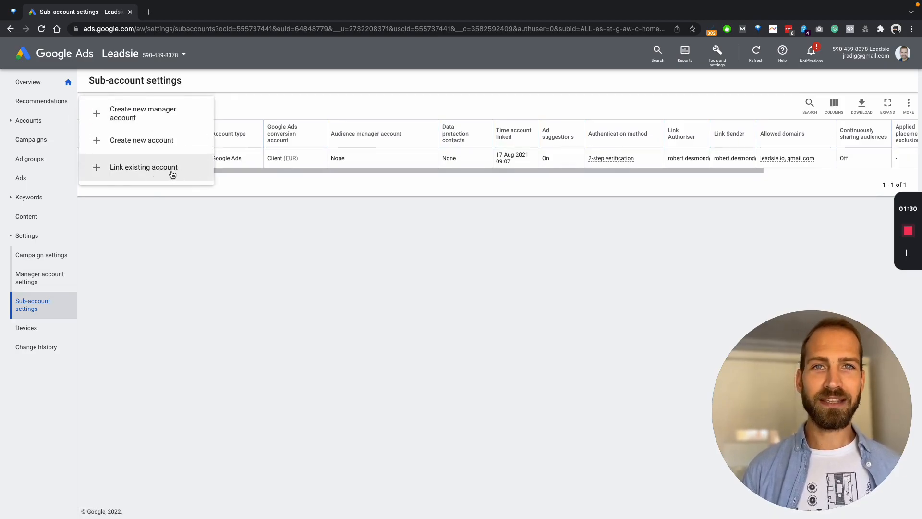
left_click(143, 167)
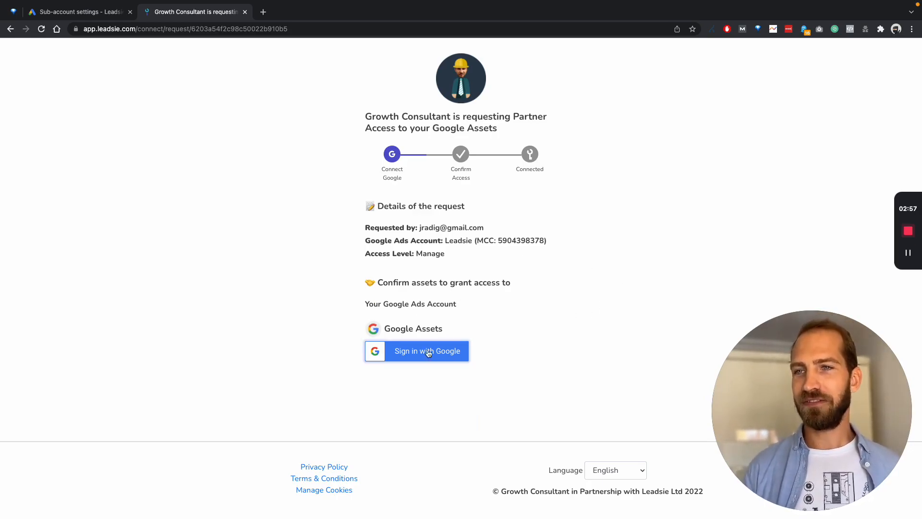
Sign in with Google, approve access and select the Leadsie Google Ads account for the request.
left_click(427, 351)
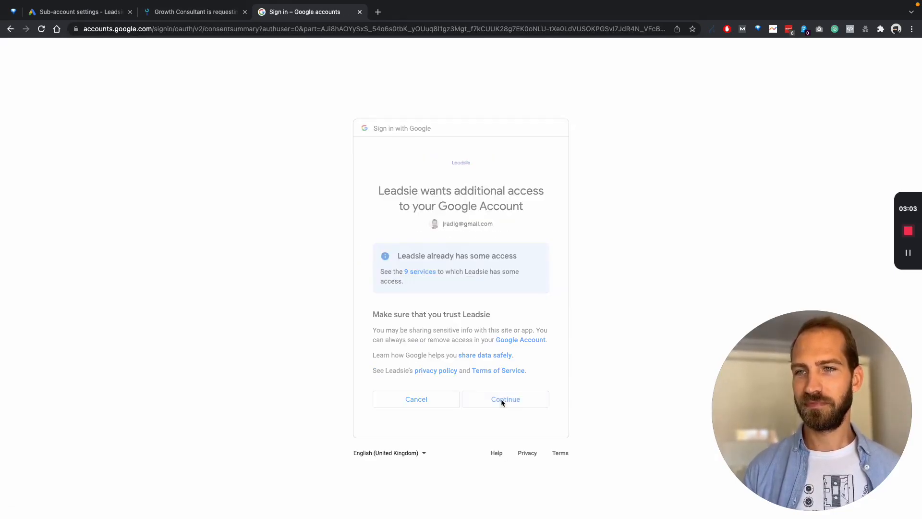
left_click(504, 399)
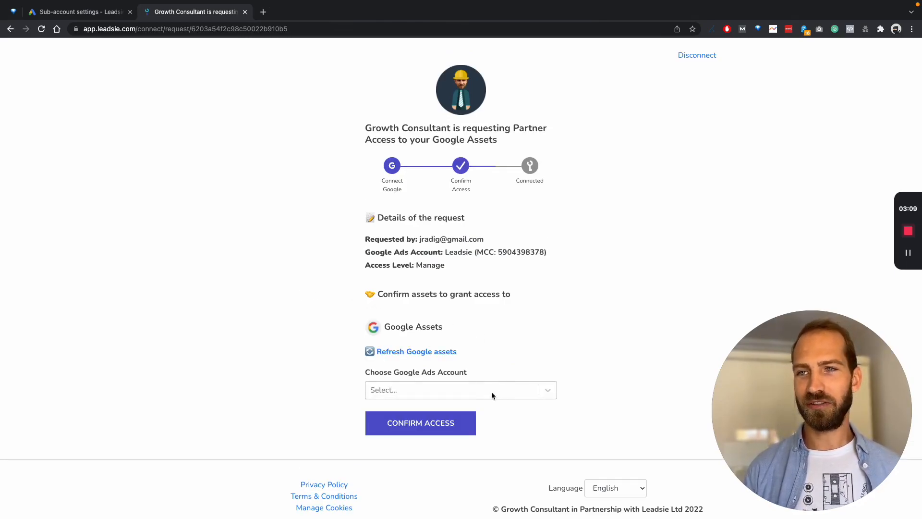
left_click(460, 390)
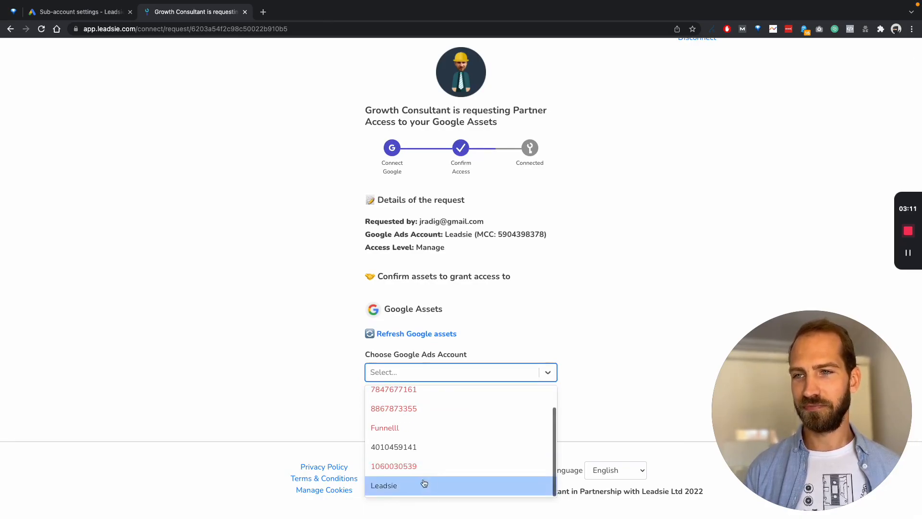
left_click(385, 485)
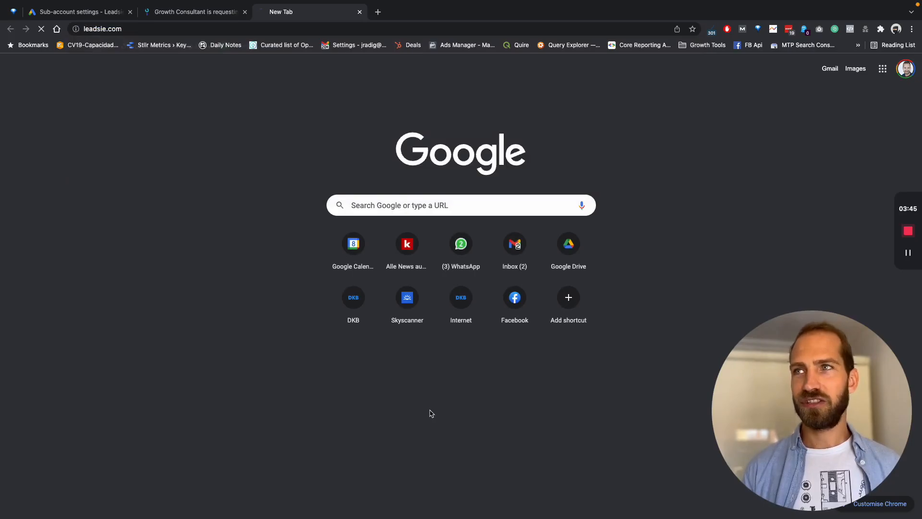
Load leadsie.com in the new tab to reach the Leadsie homepage.
type("leadsie.com")
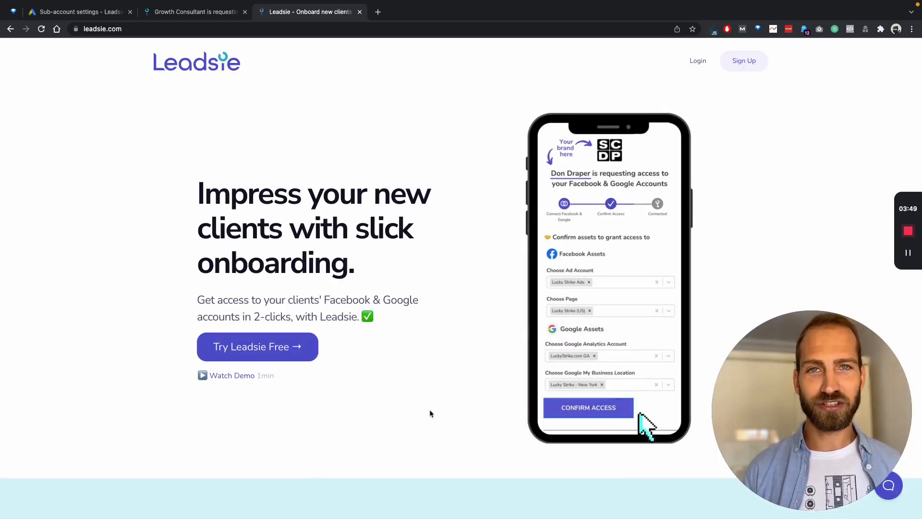
left_click(587, 407)
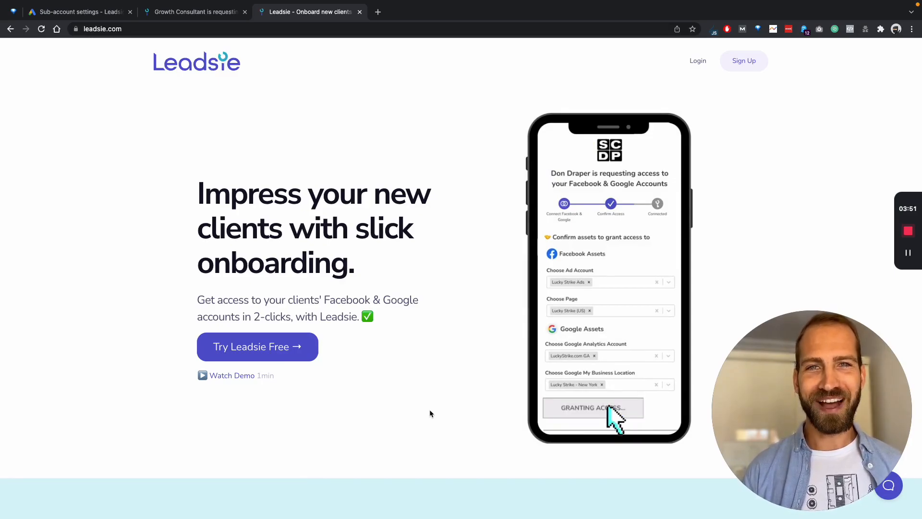